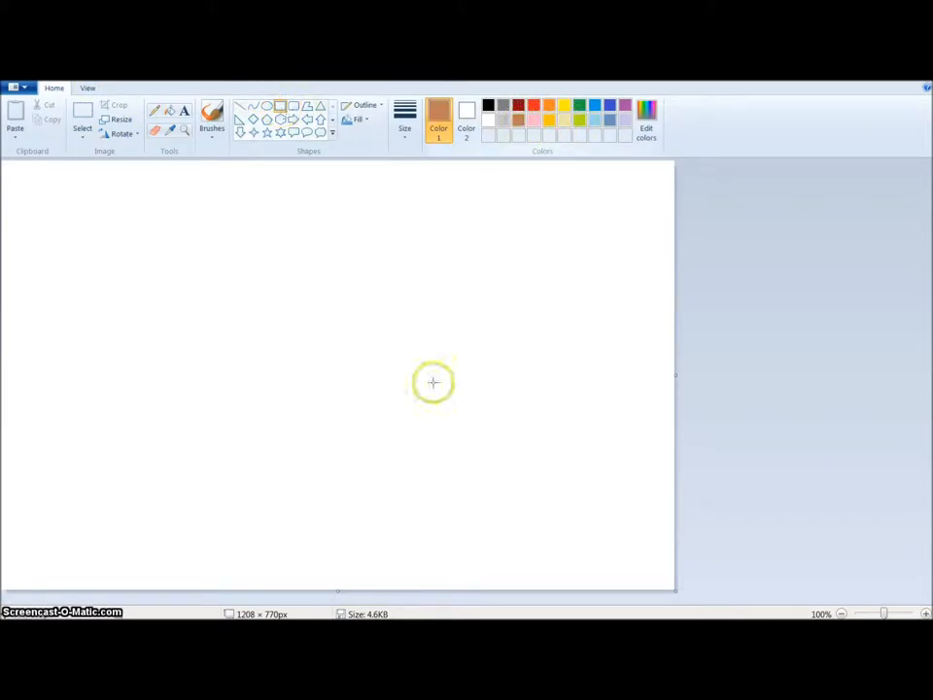
Draw a wide lower brown rectangle and a taller upper rectangle above it.
left_click_drag(432, 382, 505, 588)
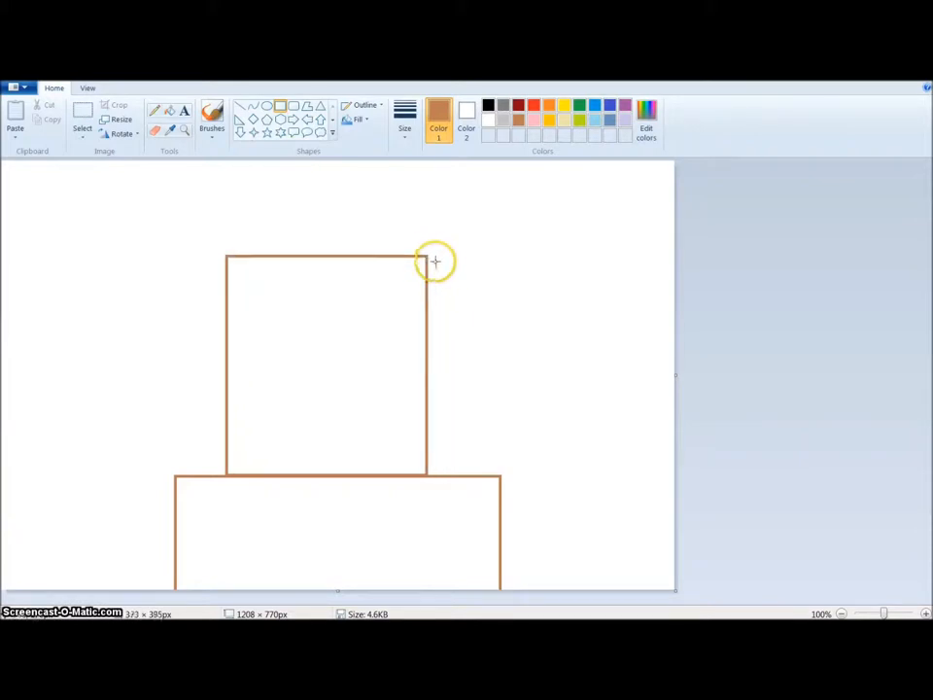
left_click_drag(425, 256, 456, 264)
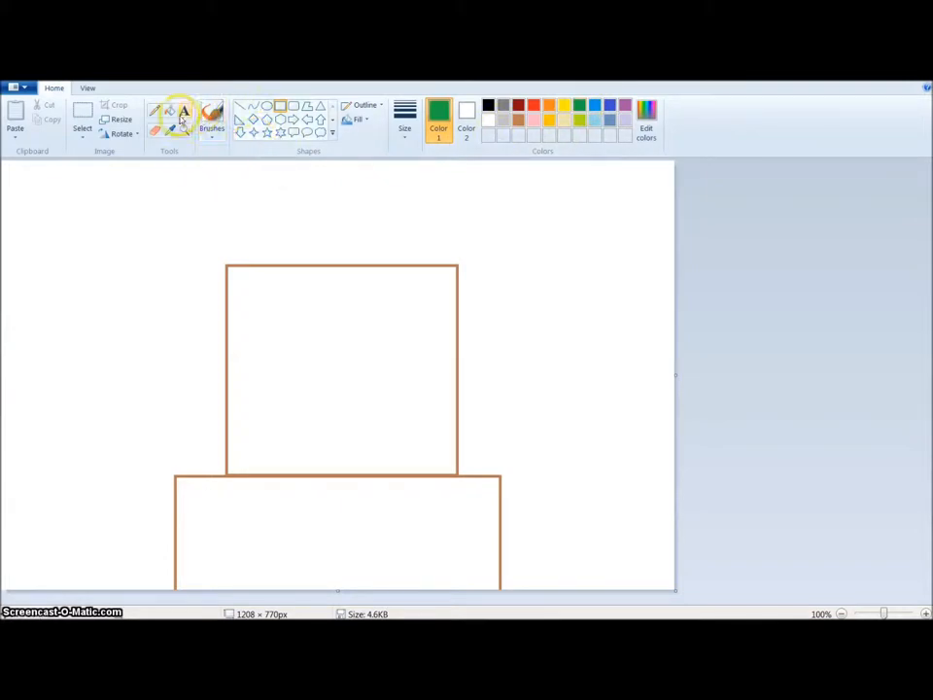
Spray-paint green leaves along the top, right and left above the trunk.
left_click(210, 117)
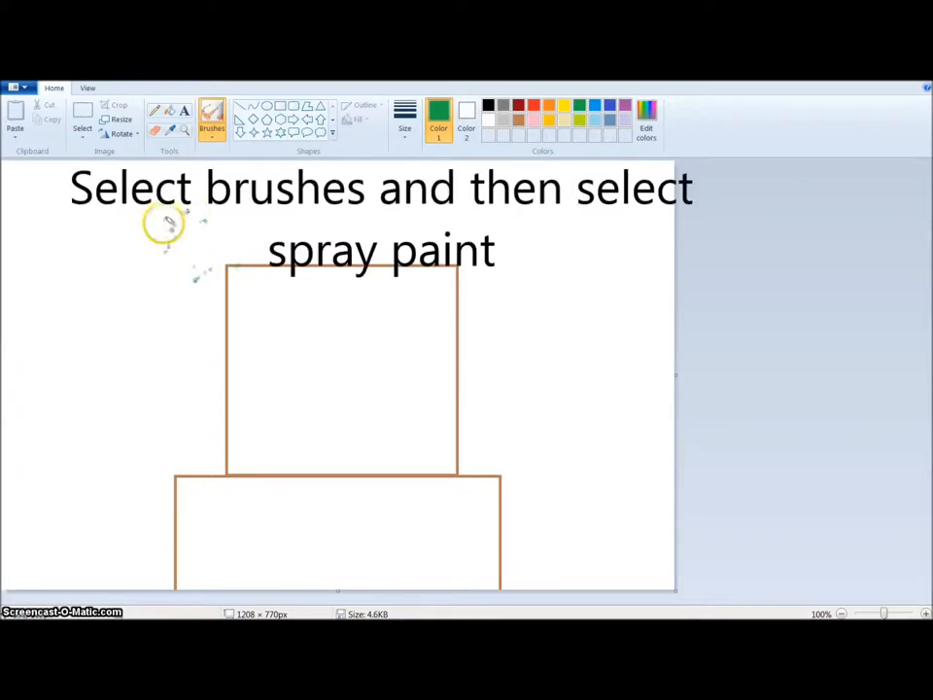
left_click(404, 116)
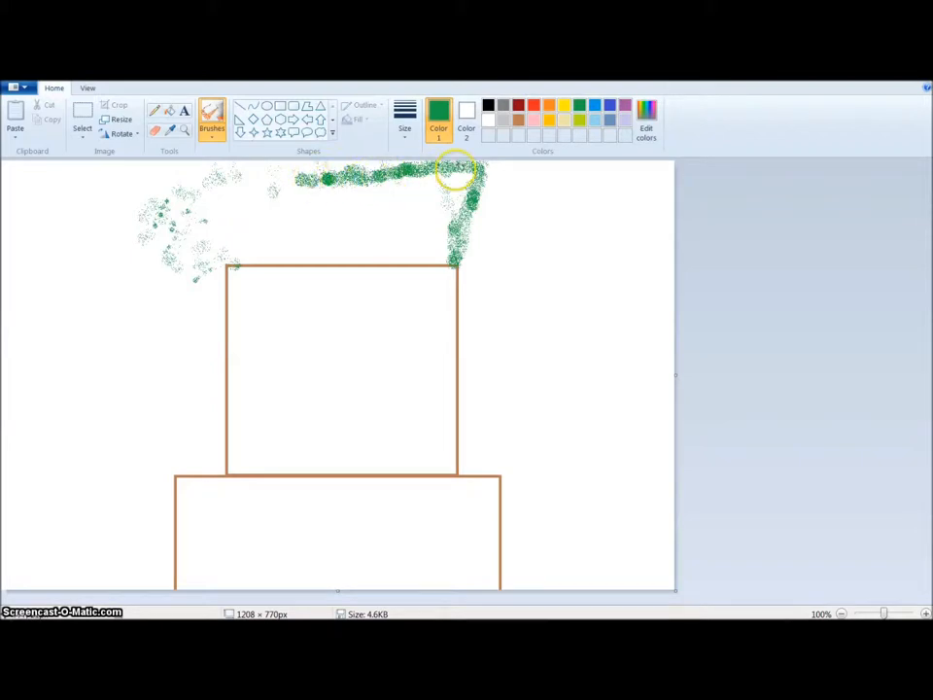
left_click_drag(457, 170, 218, 199)
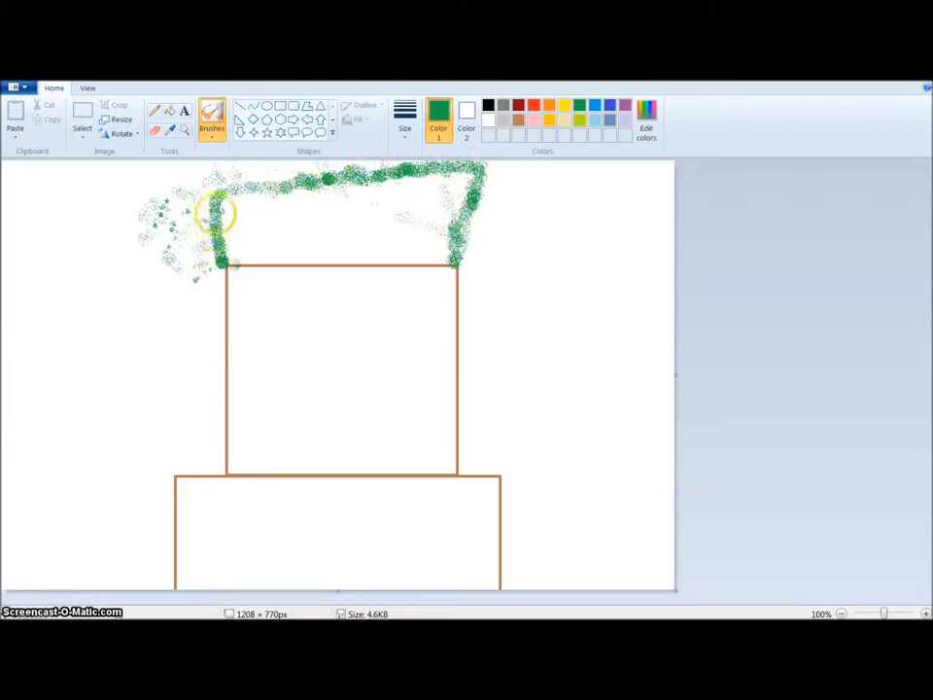
left_click_drag(213, 212, 403, 179)
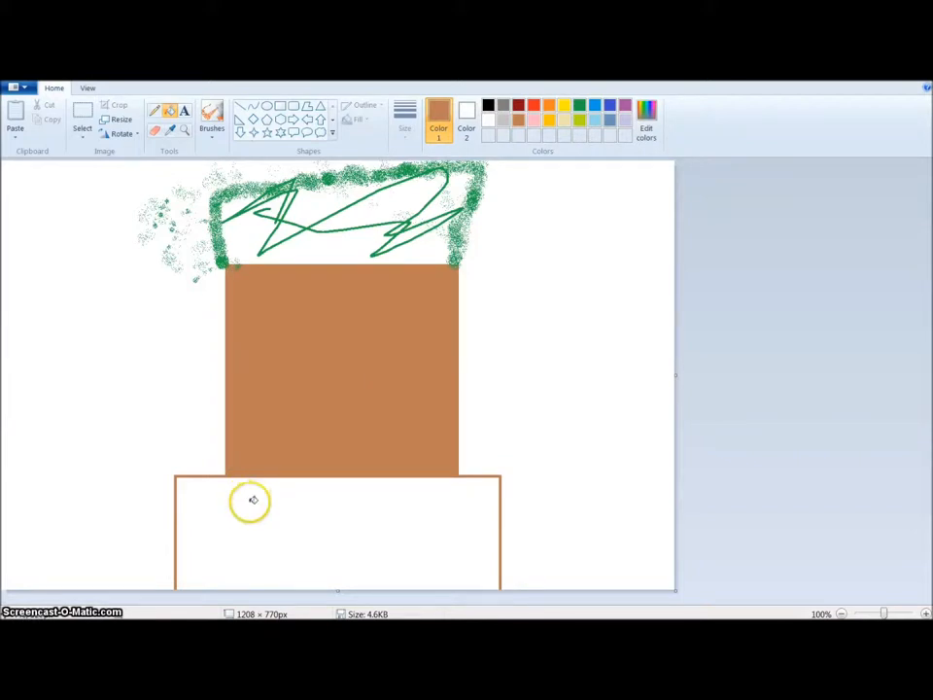
Fill the lower rectangle brown, then scribble black lines across the trunk.
left_click(251, 501)
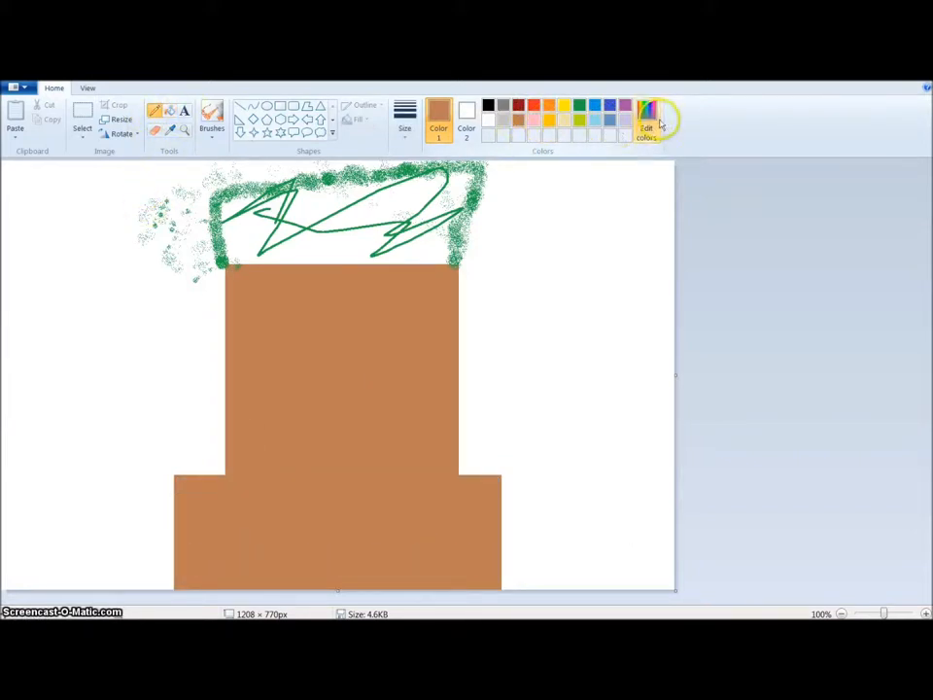
left_click(646, 116)
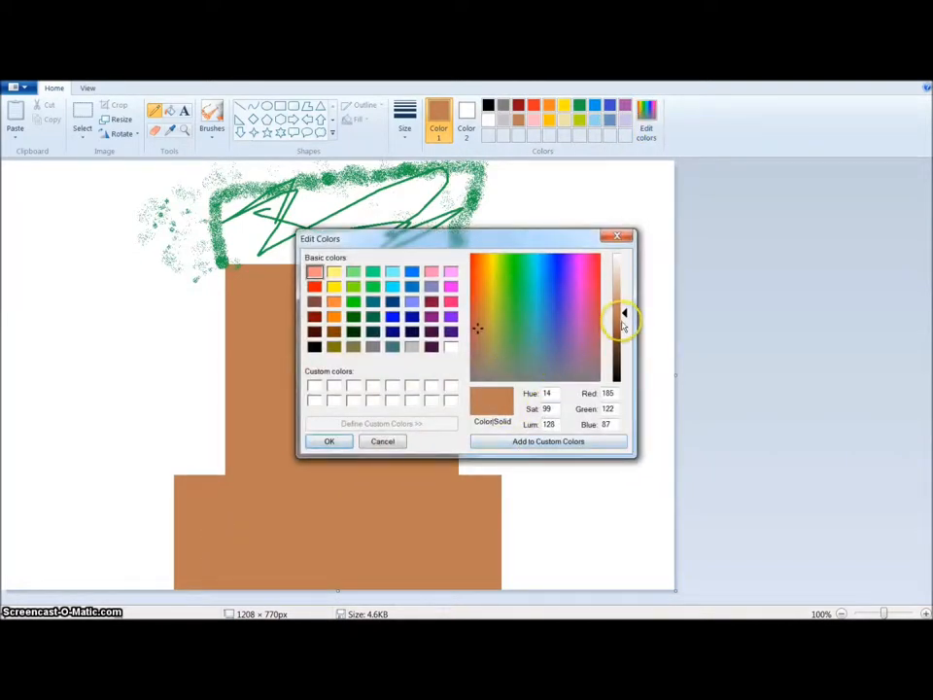
left_click_drag(623, 323, 630, 365)
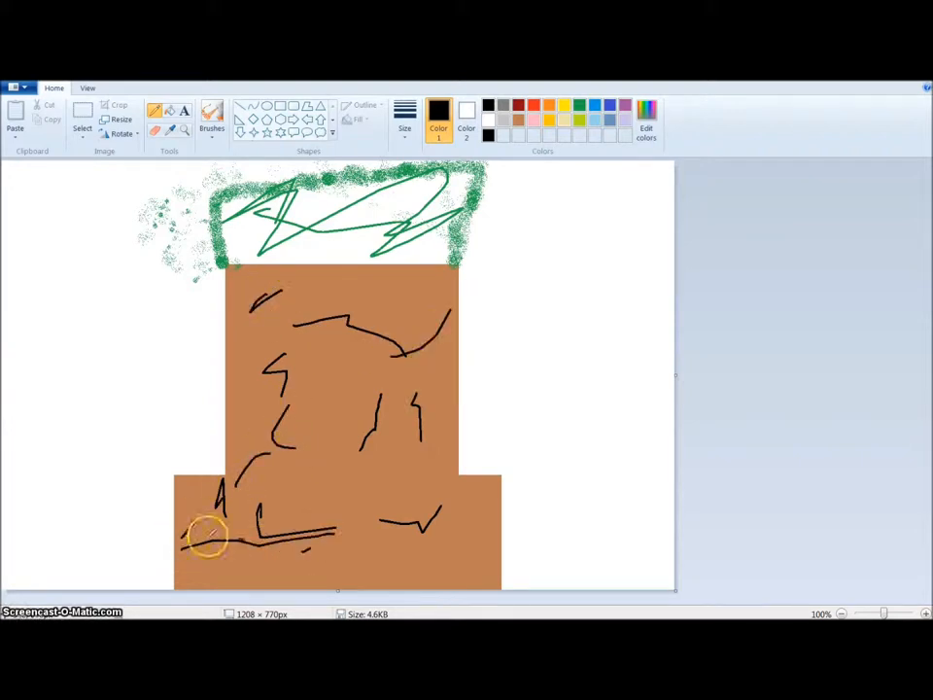
left_click_drag(223, 524, 476, 515)
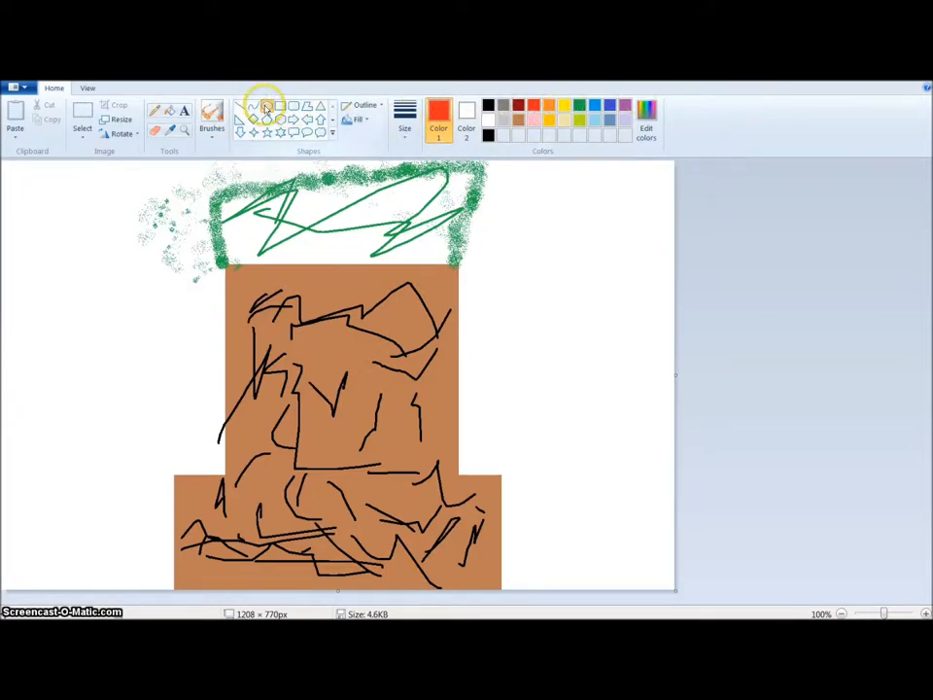
Select the Oval shape and set a red second colour for solid ornaments.
left_click(360, 118)
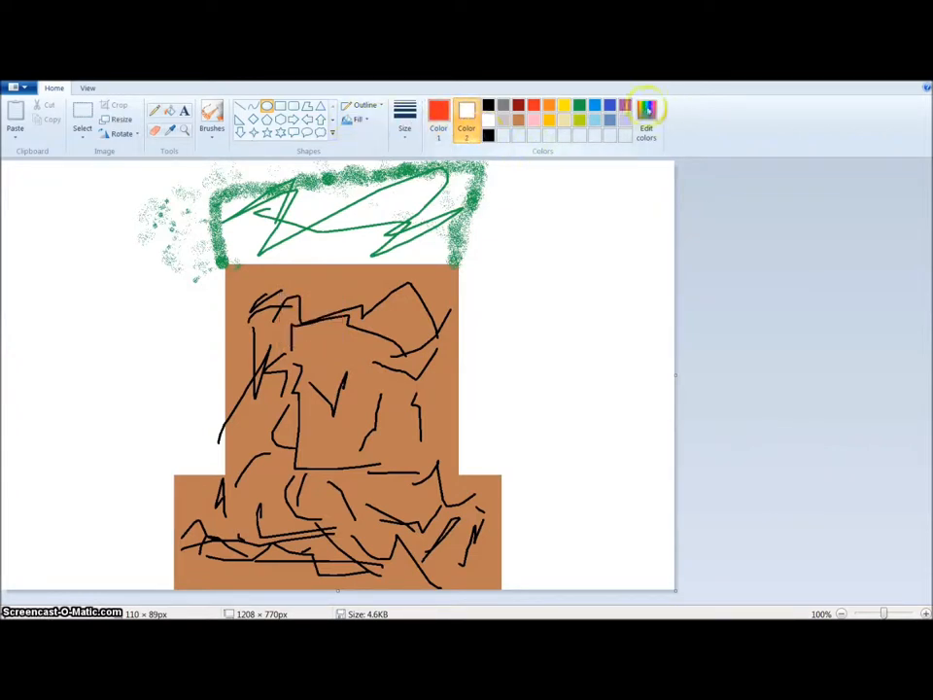
left_click(646, 111)
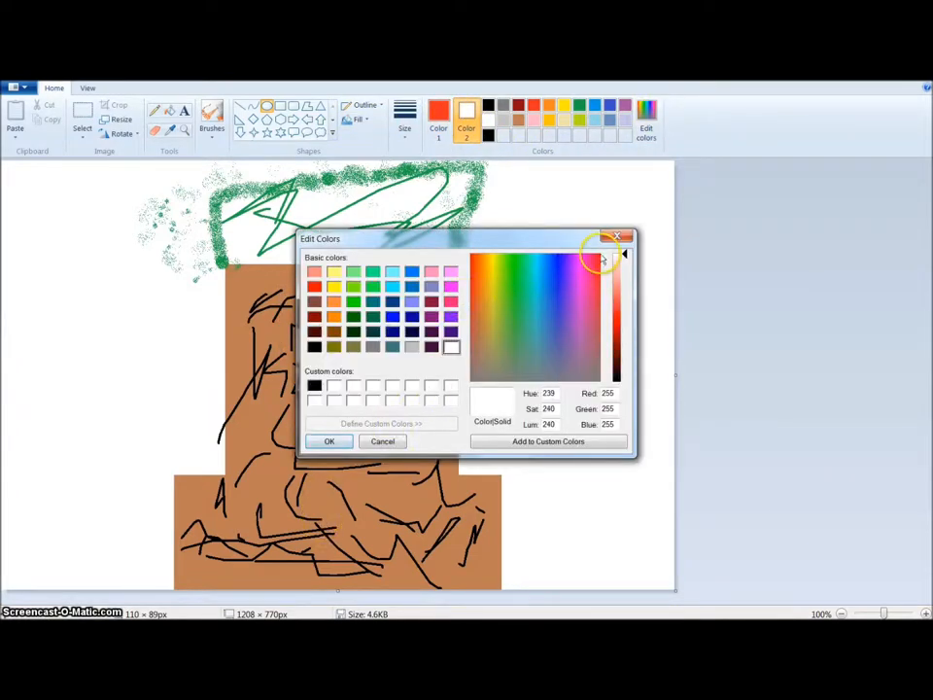
left_click_drag(603, 258, 627, 255)
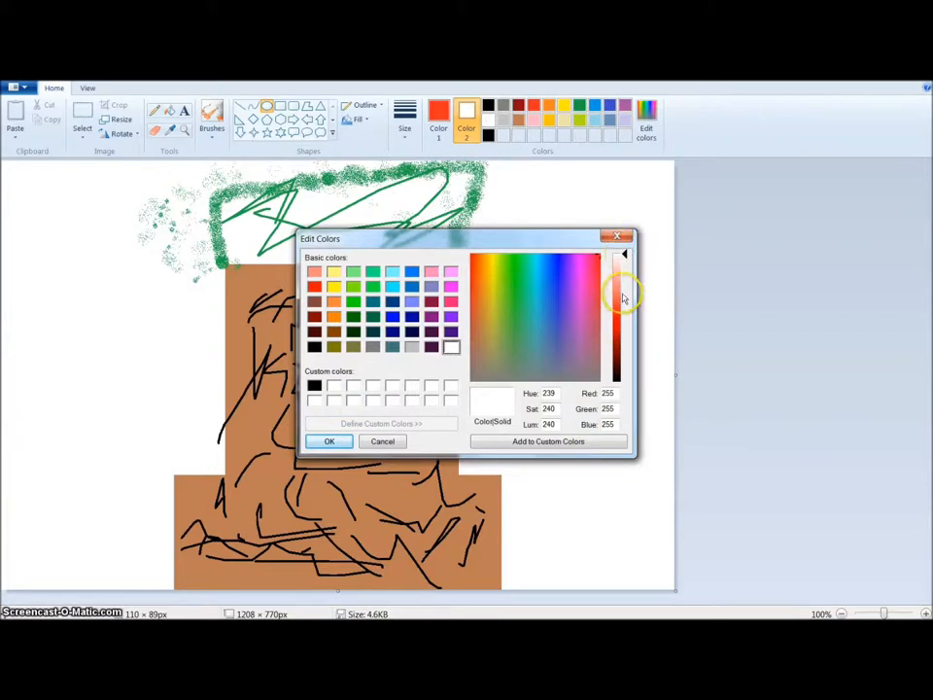
left_click(623, 316)
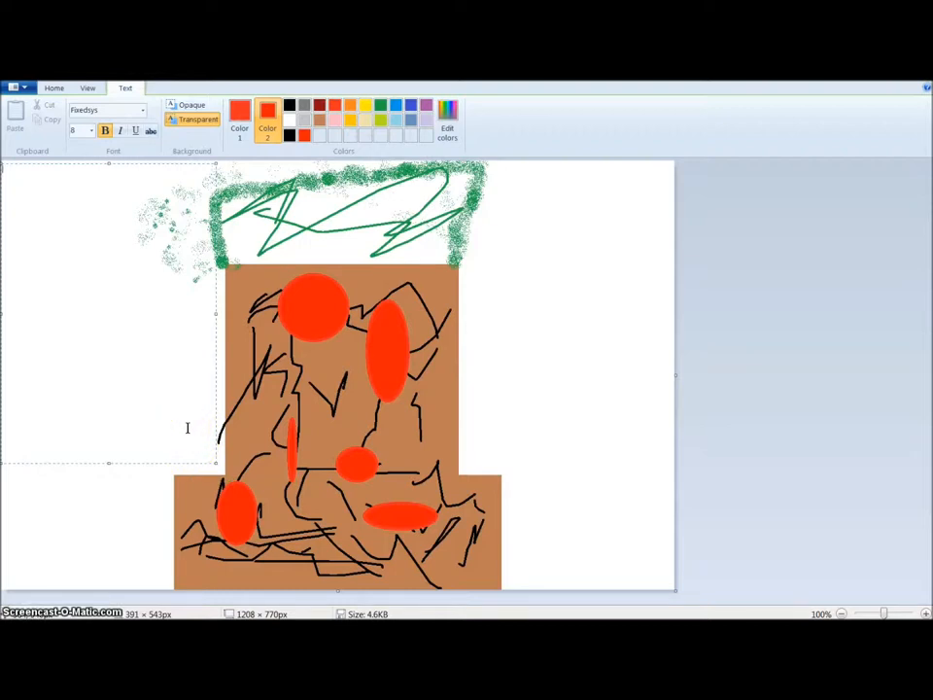
Type the multi-line red message about Christmas Eve excitement and commit it.
type("christ")
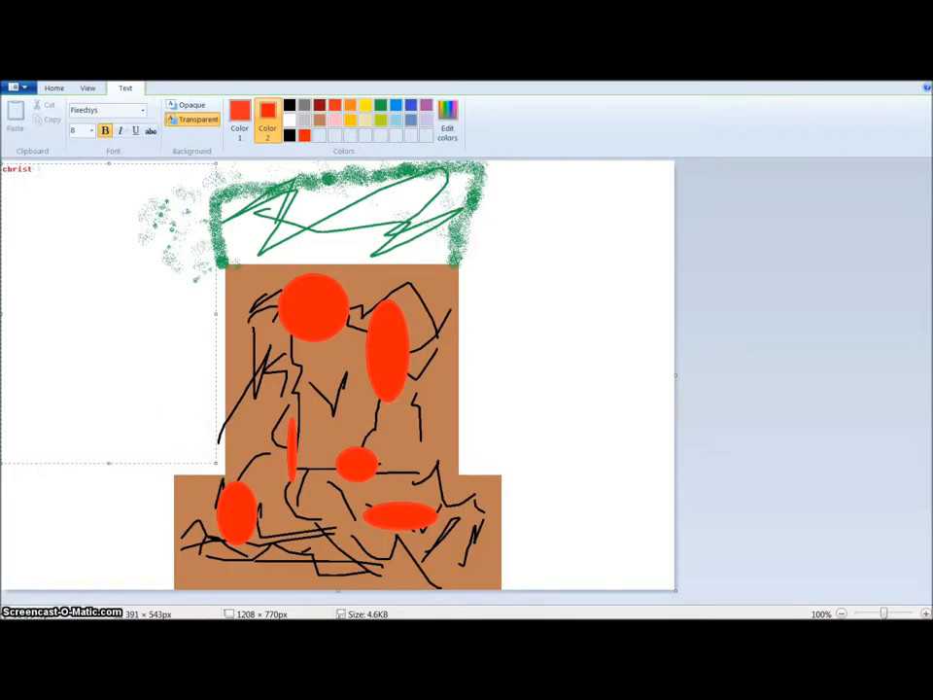
type("mas is awesome just")
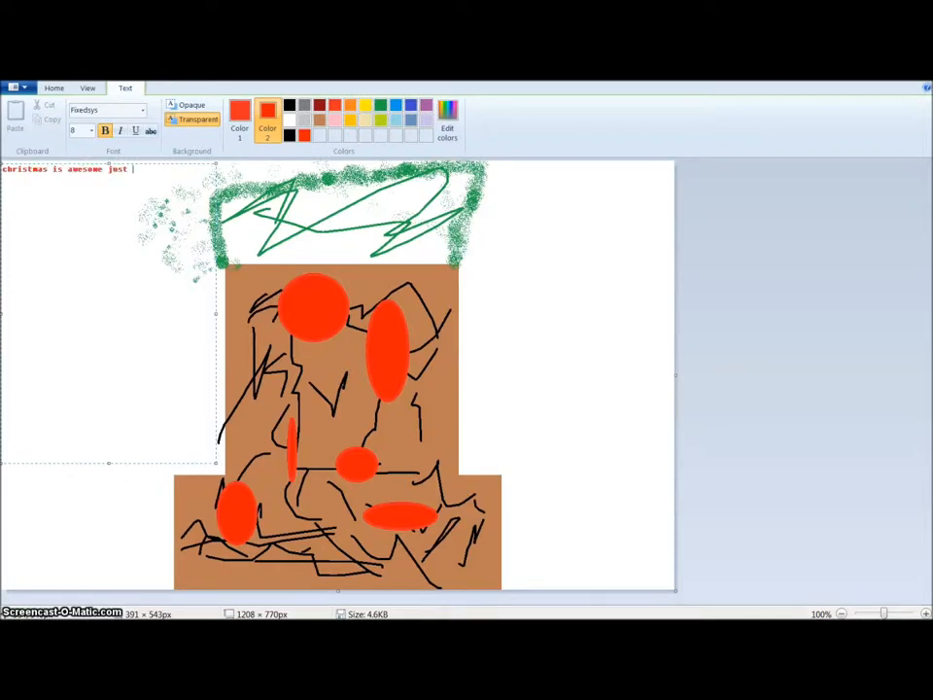
type("like I love")
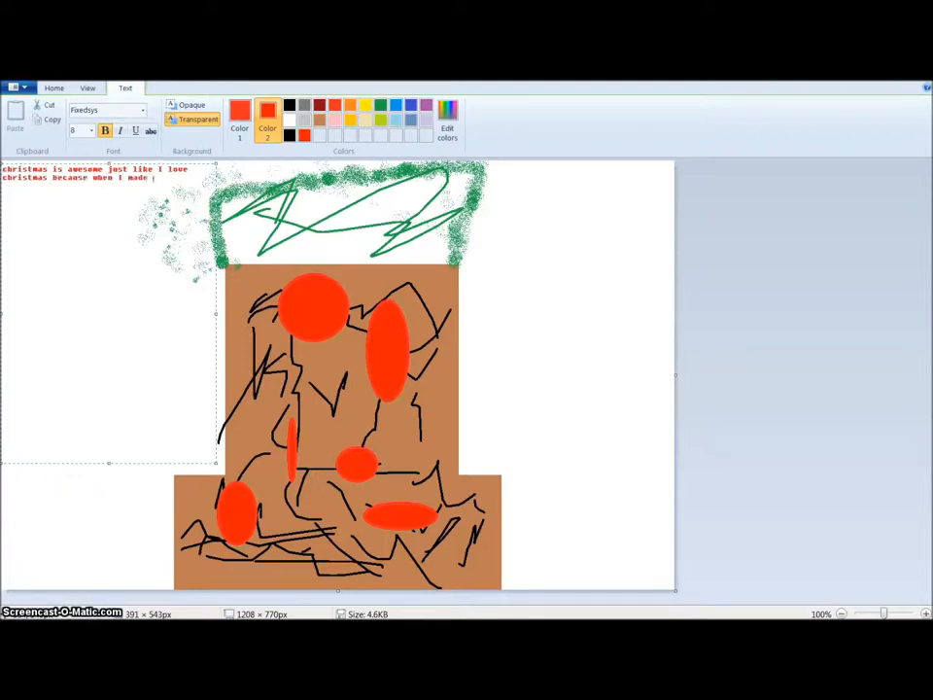
type("this it was christmas eve eve tomarrow is gonna be christmas eve and then tomarrows tomarrow or you c")
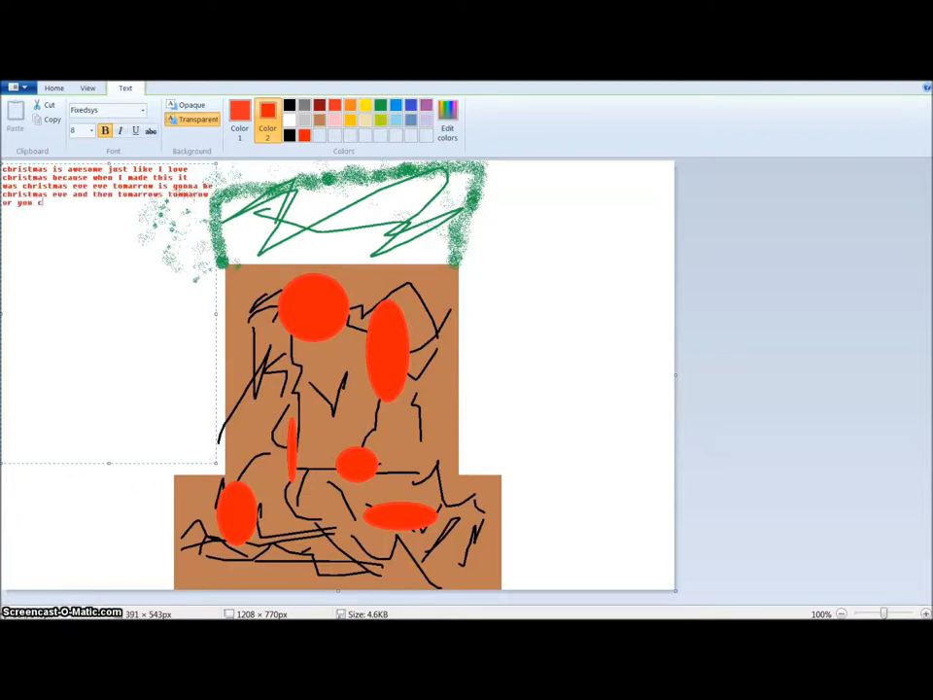
type("ould call it 2 days from now it")
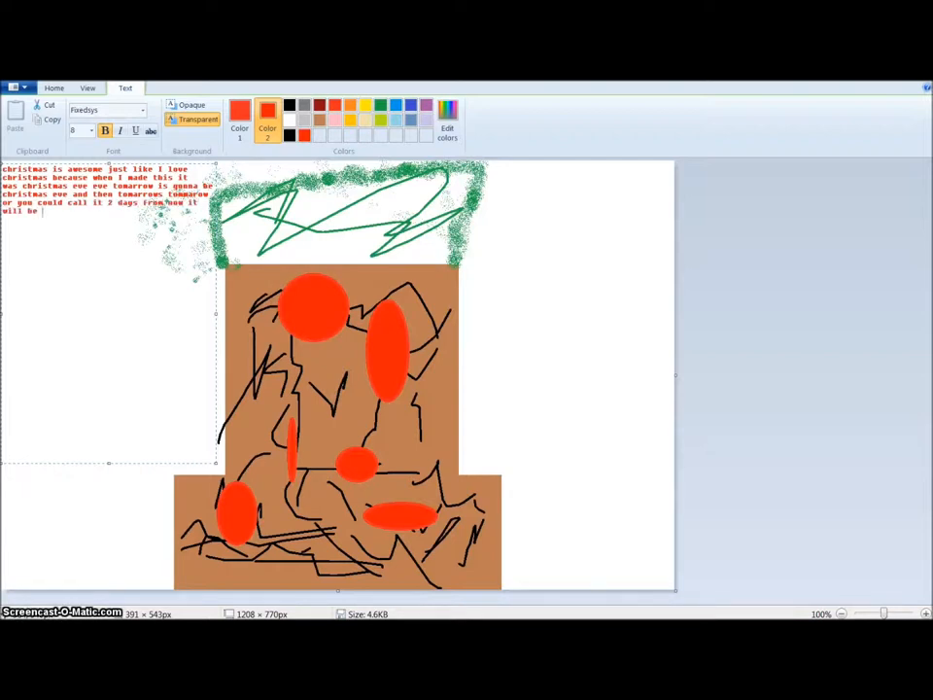
type("christmas I am so excited for")
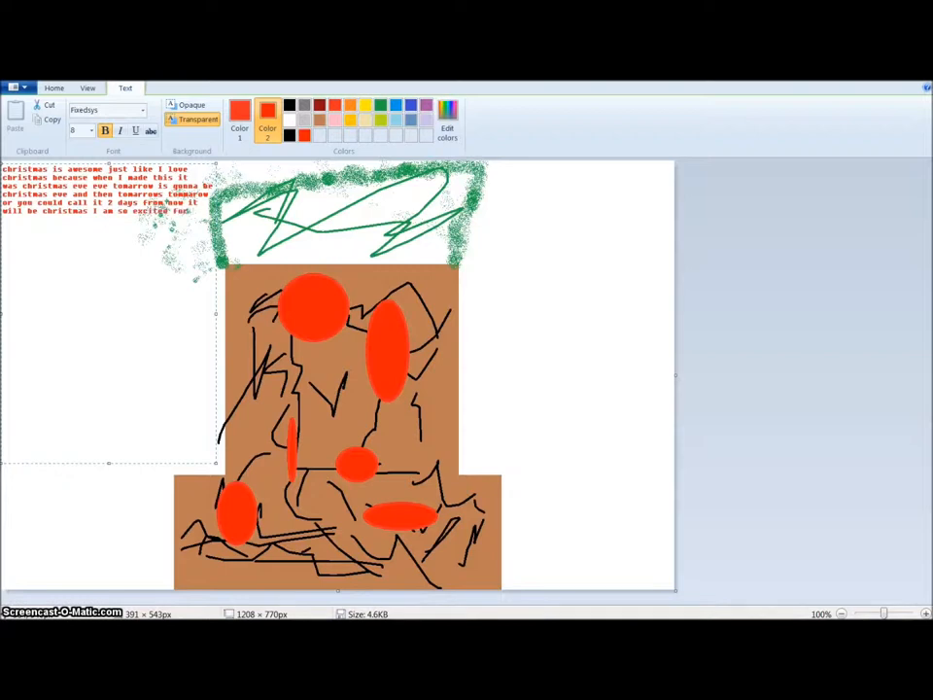
type("christmas but first I have to go through")
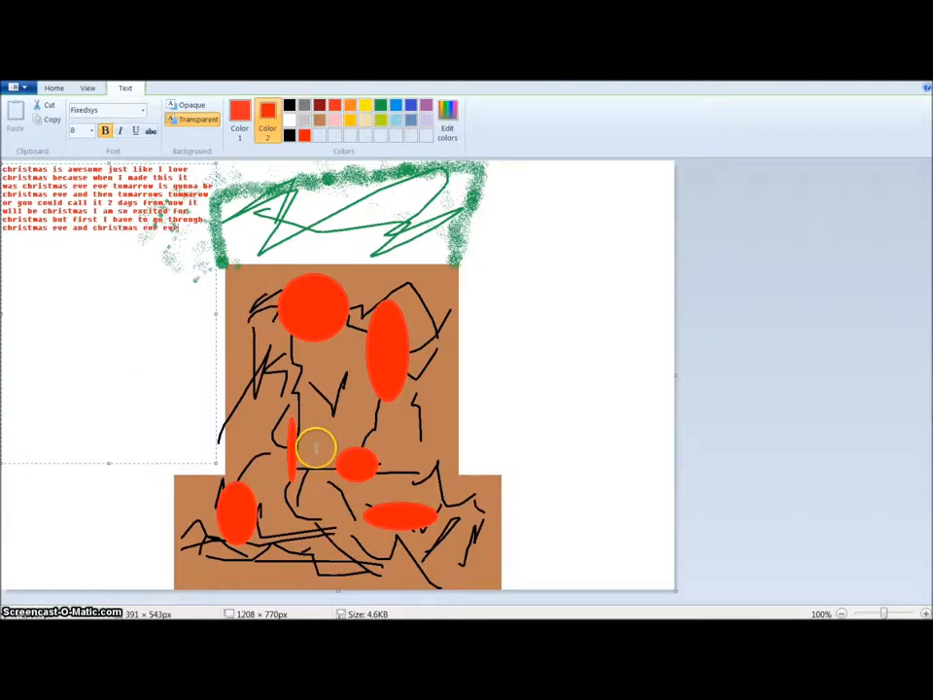
left_click(54, 88)
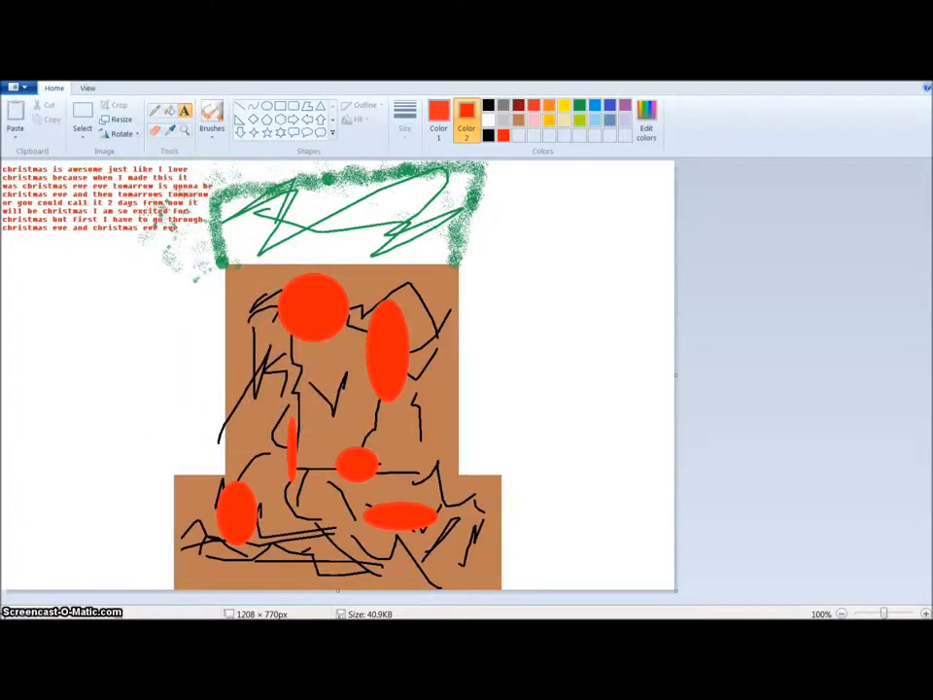